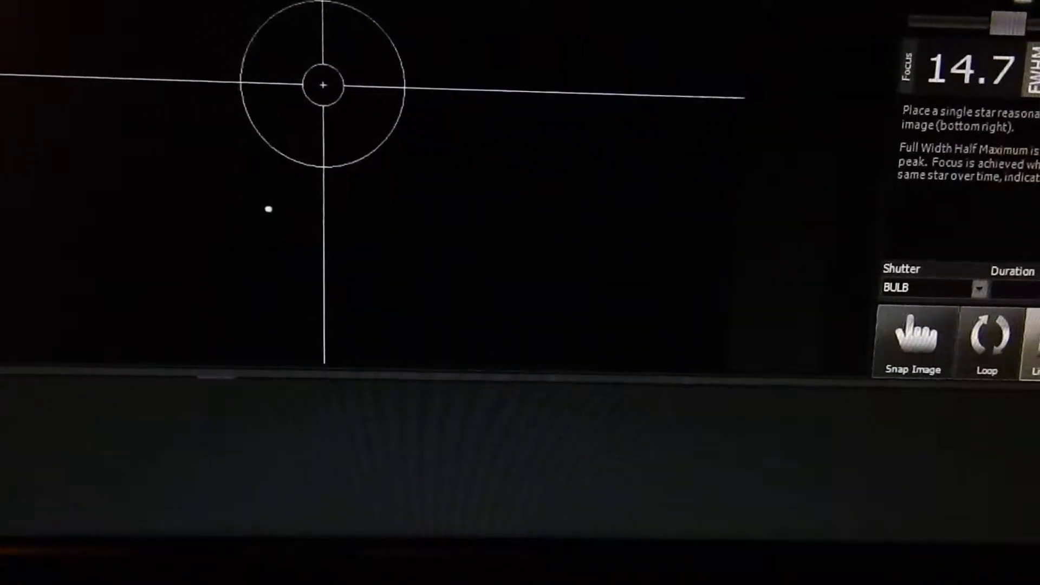
# Show the Stellarium sky map with the telescope reticle on Polaris and widen the field of view.
pyautogui.doubleClick(324, 86)
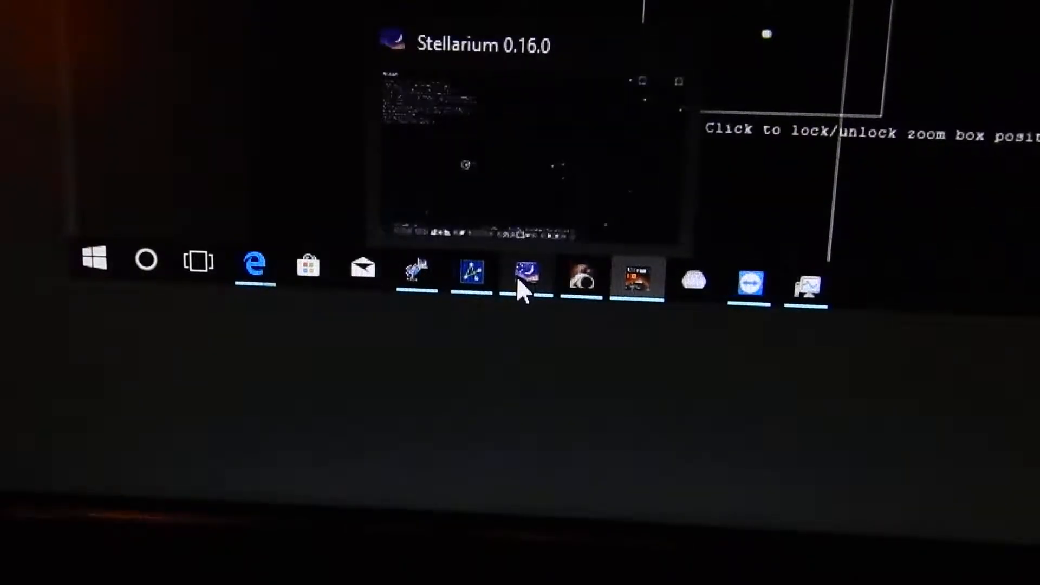
pyautogui.click(524, 272)
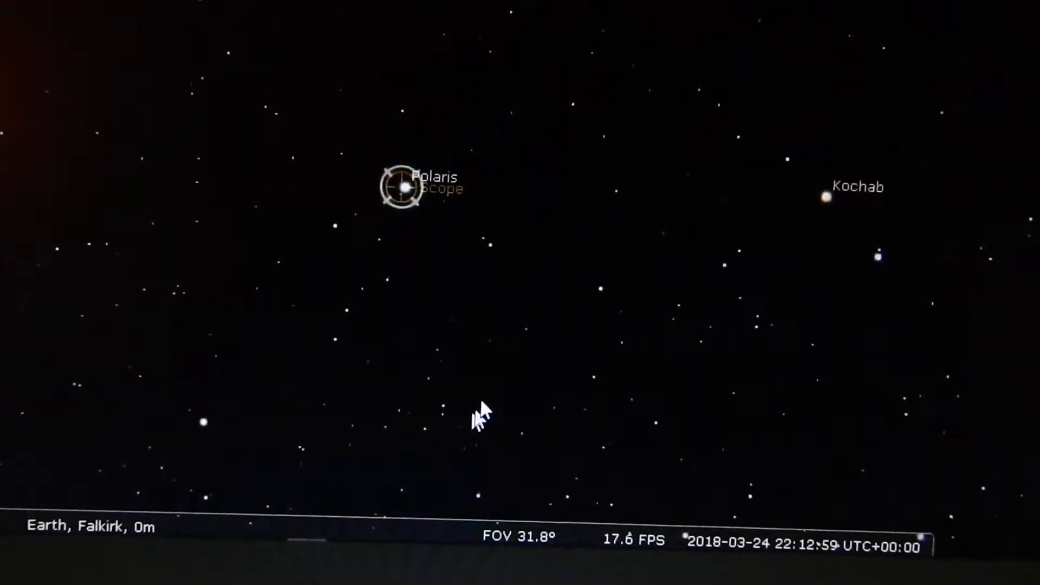
pyautogui.scroll(-3)
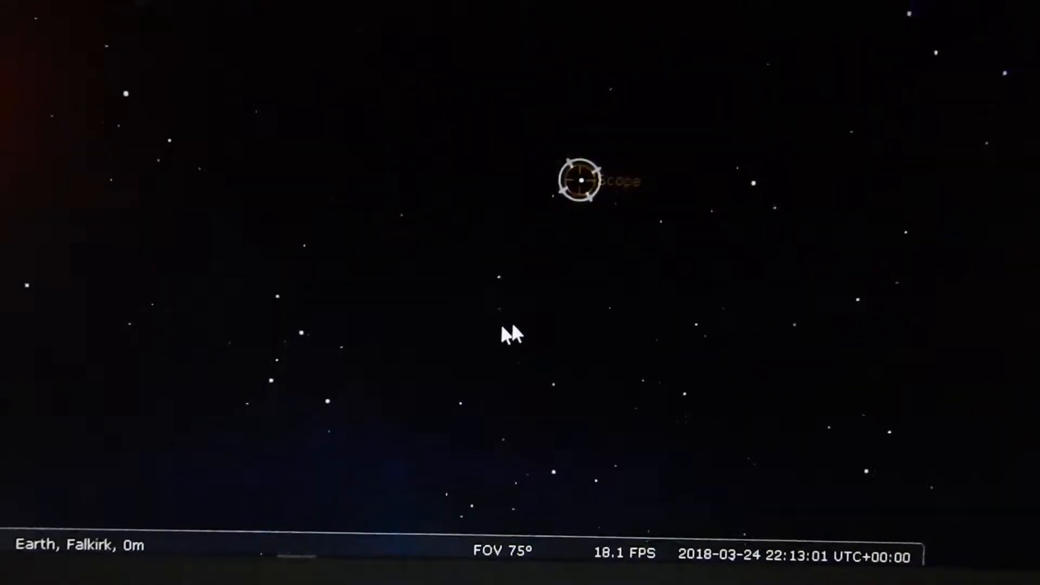